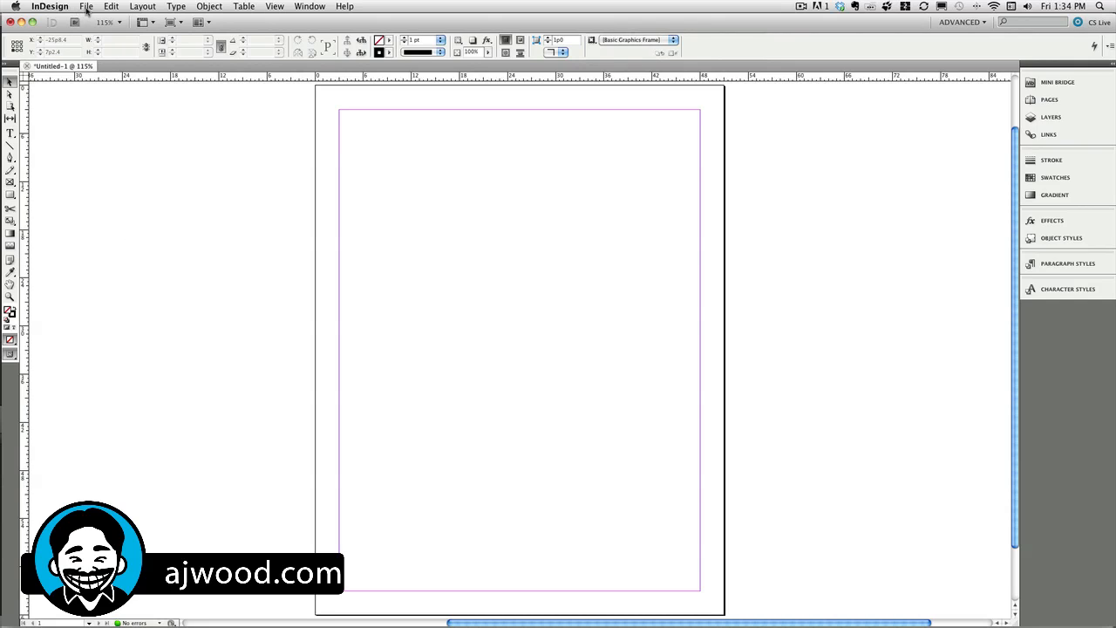
- Start a Place from the File menu, browse into the 2010 Easter folder, then cancel without placing
{"action": "left_click", "coordinate": [87, 7]}
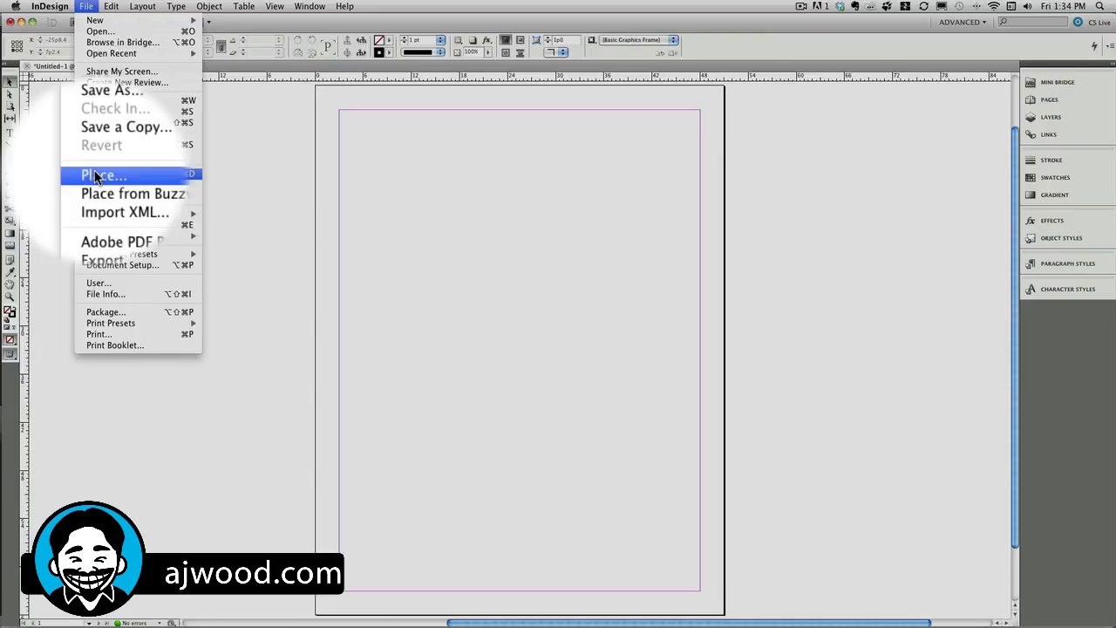
{"action": "left_click", "coordinate": [105, 171]}
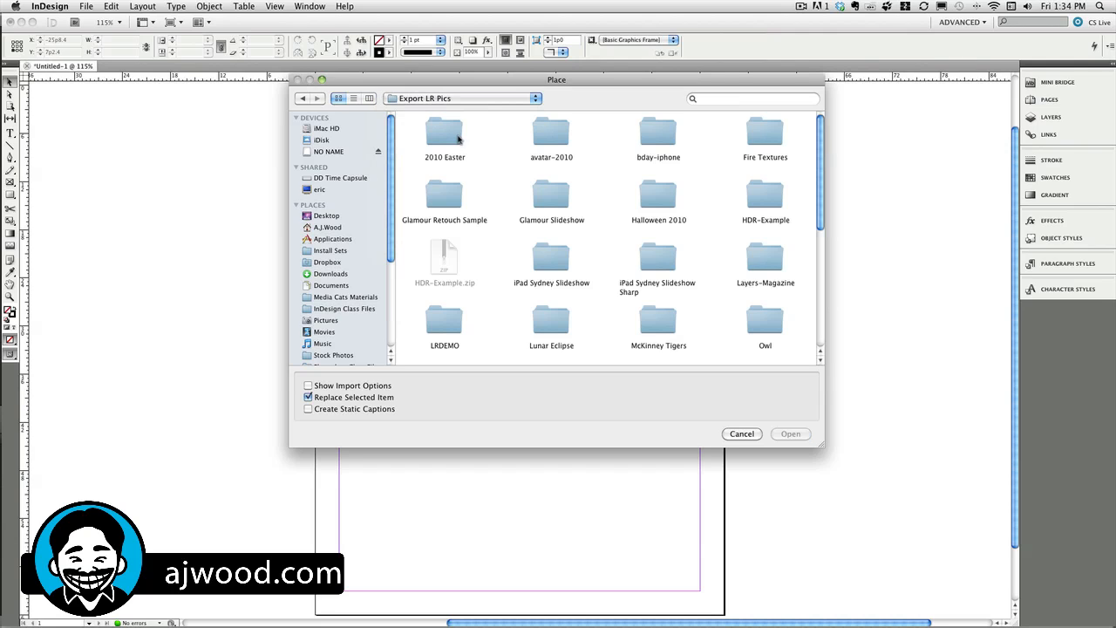
{"action": "double_click", "coordinate": [443, 136]}
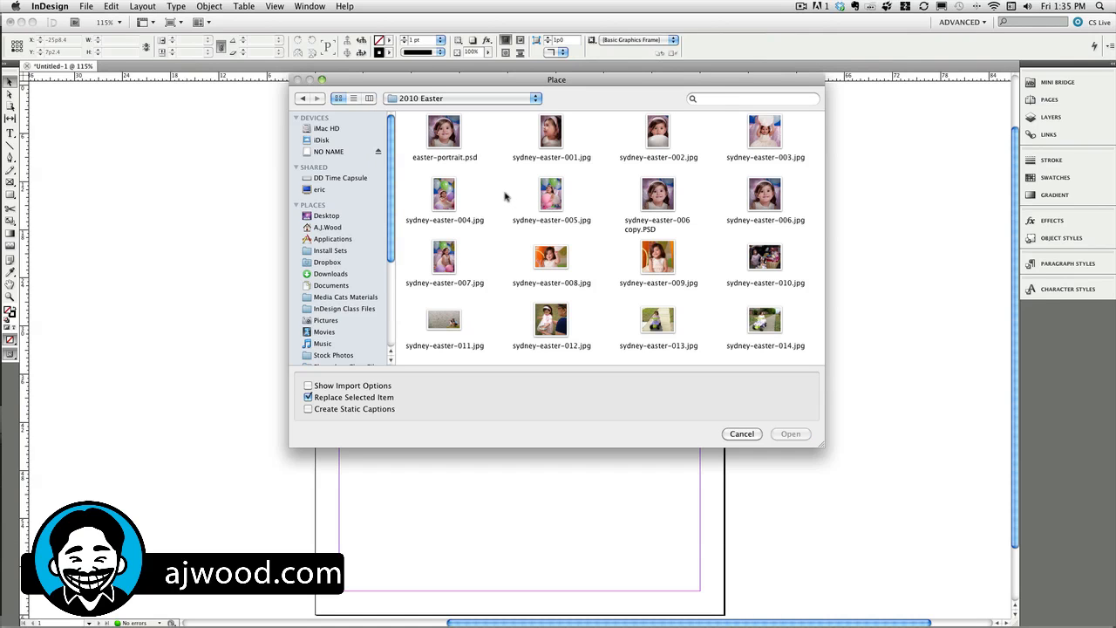
{"action": "left_click", "coordinate": [743, 433]}
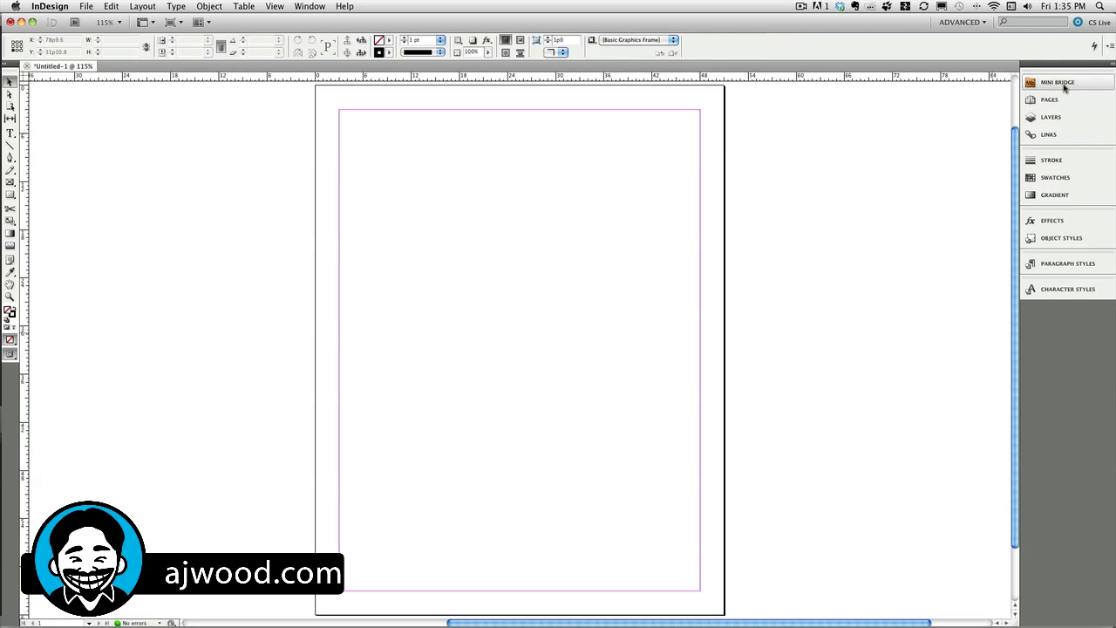
- Bring up the Mini Bridge panel and load the selected Easter portraits for placing on the page
{"action": "left_click", "coordinate": [1064, 84]}
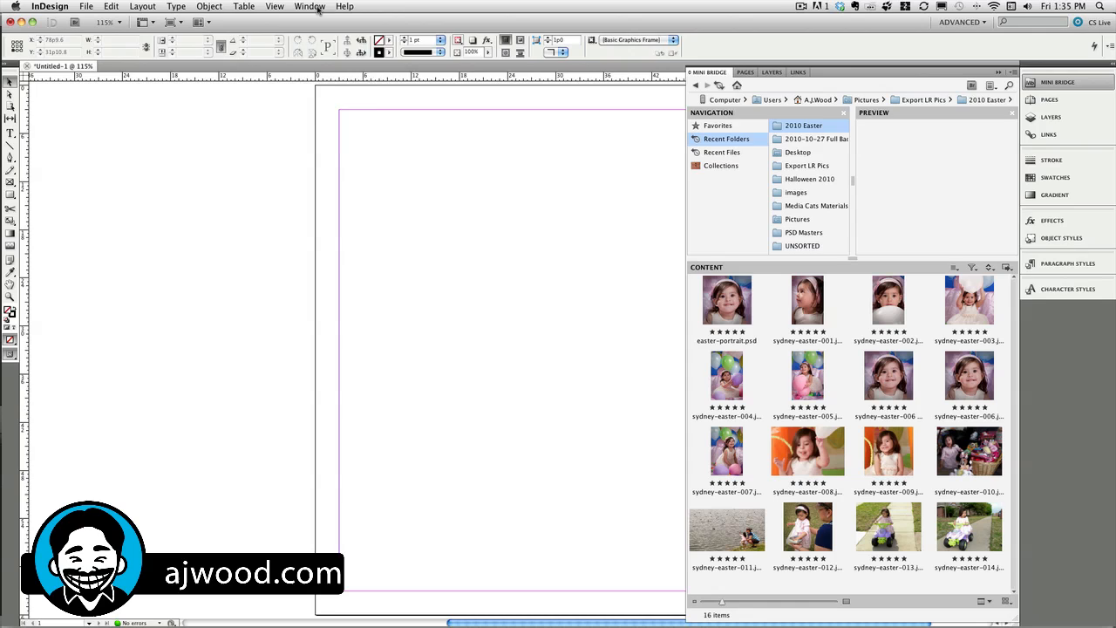
{"action": "left_click", "coordinate": [310, 7]}
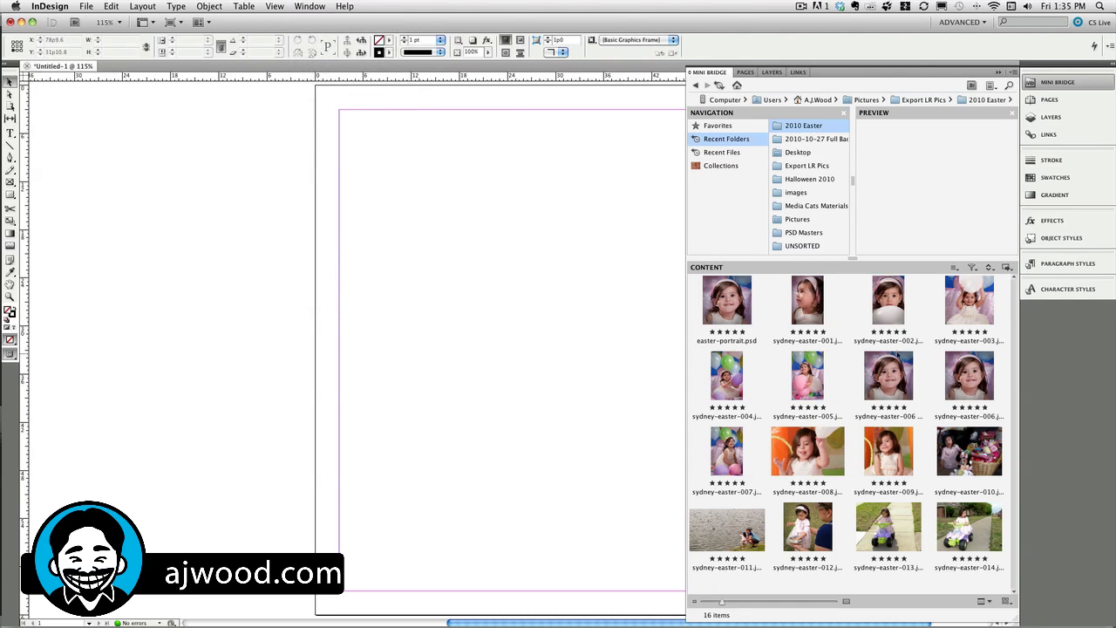
{"action": "mouse_move", "coordinate": [1001, 303]}
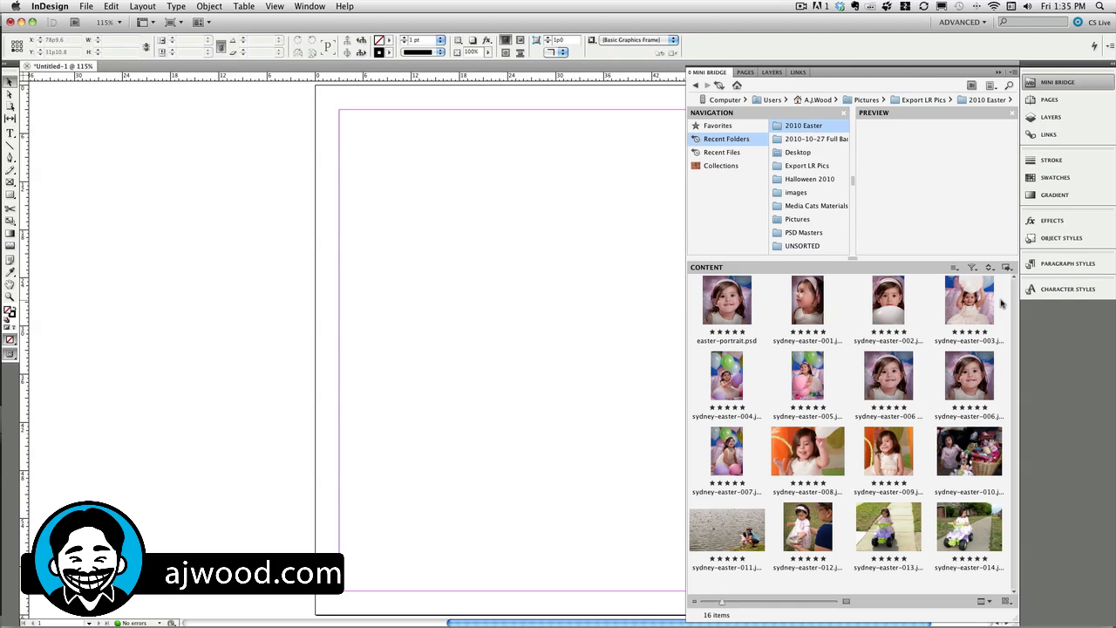
{"action": "left_click", "coordinate": [970, 300]}
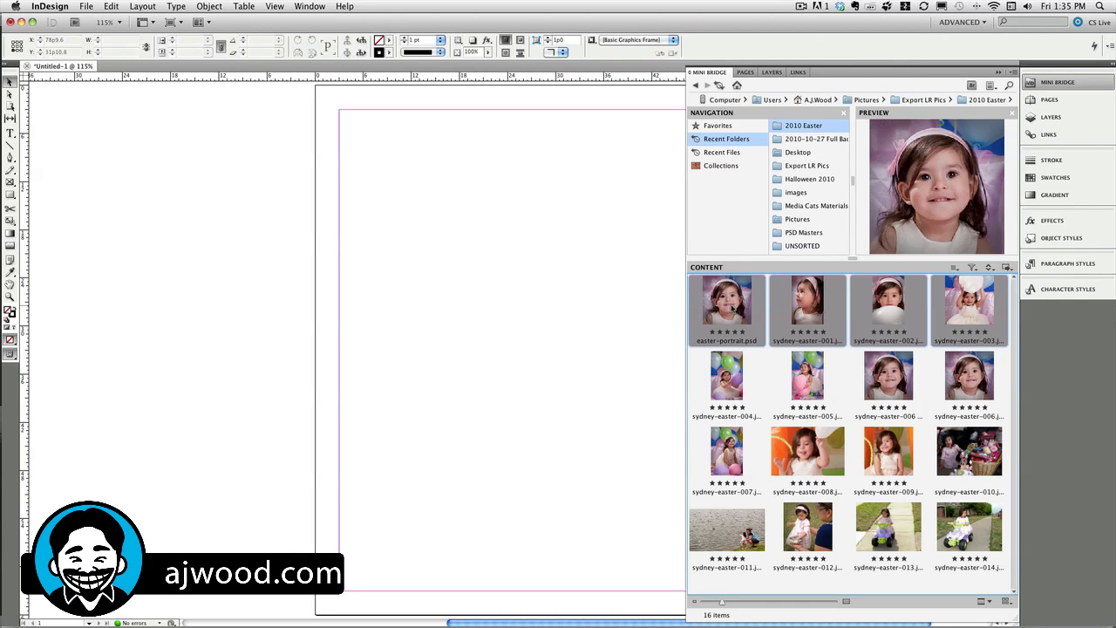
{"action": "left_click_drag", "start_coordinate": [728, 306], "coordinate": [488, 276]}
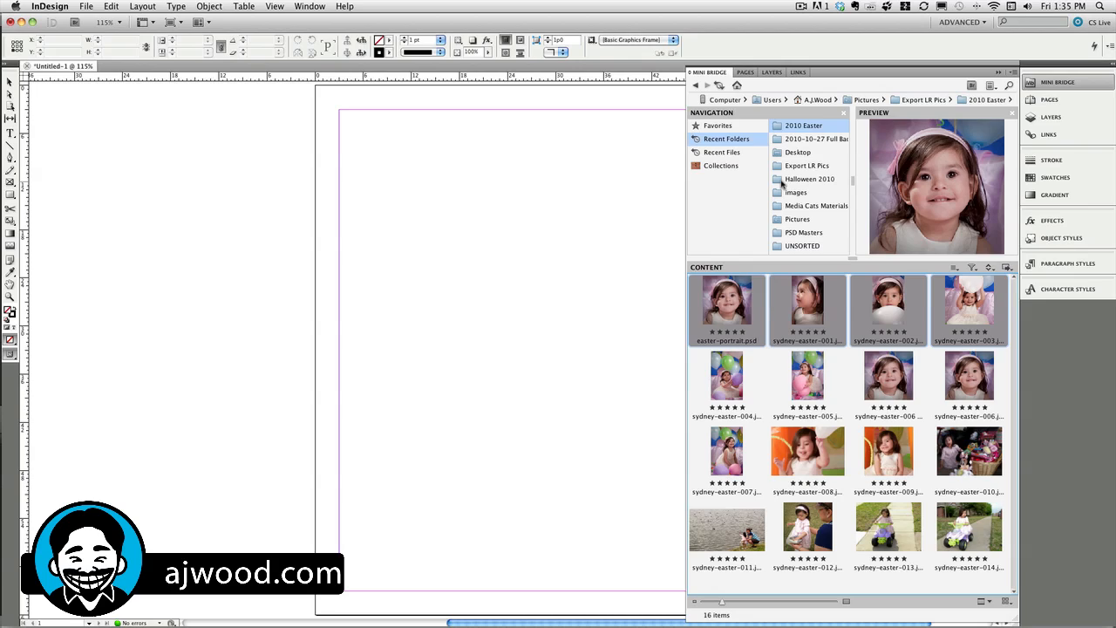
- Browse Mini Bridge through Halloween 2010 and Export LR Pics into the Fire Textures folder
{"action": "left_click", "coordinate": [810, 178]}
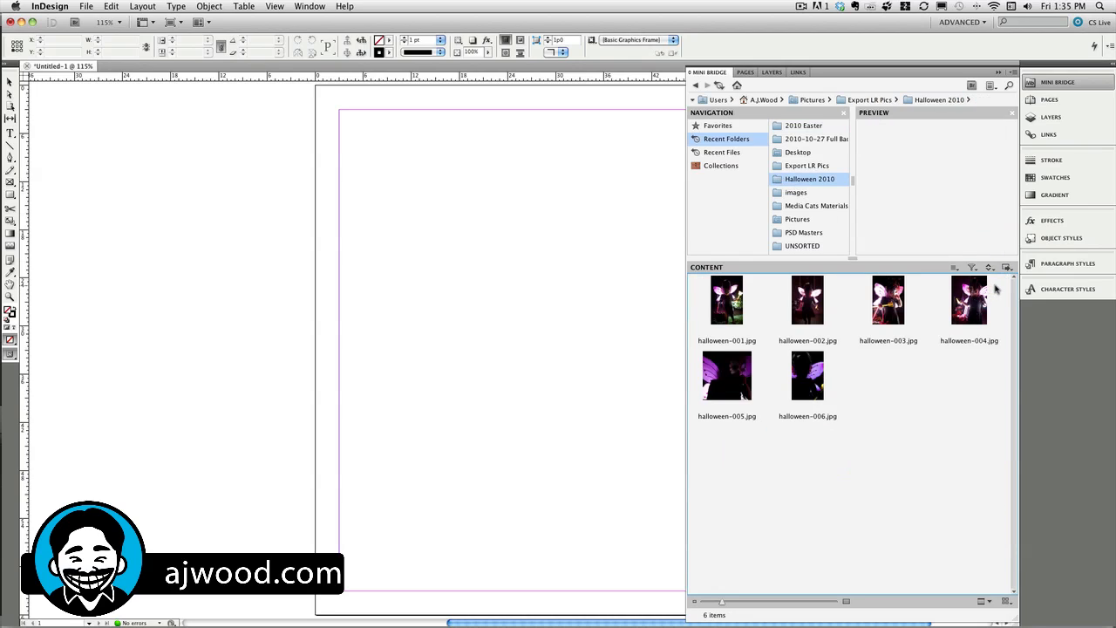
{"action": "left_click", "coordinate": [970, 300]}
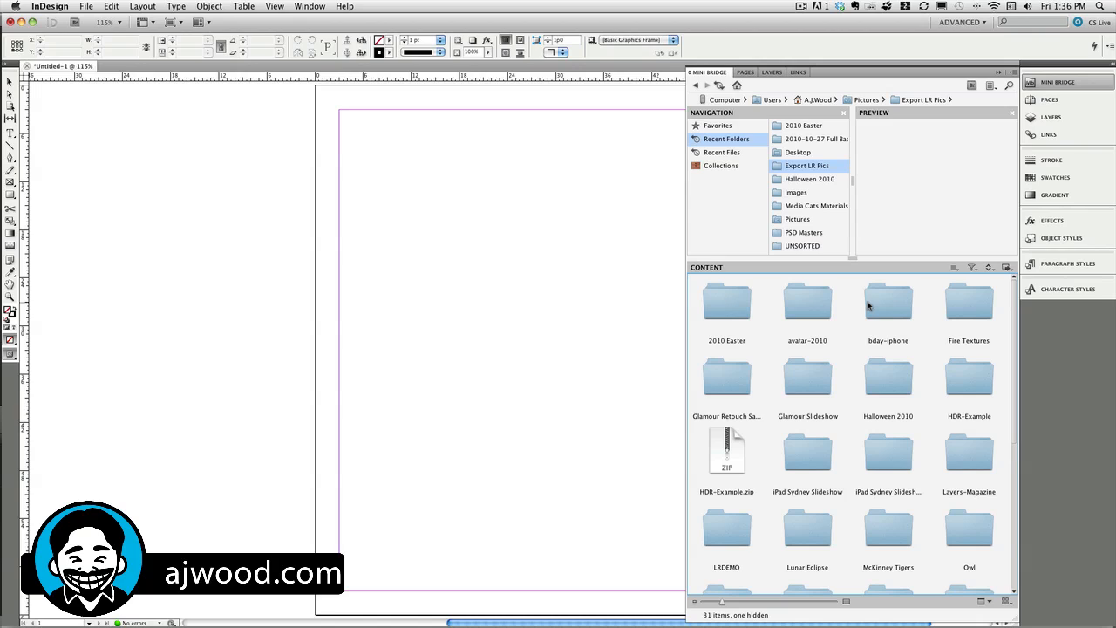
{"action": "mouse_move", "coordinate": [965, 311]}
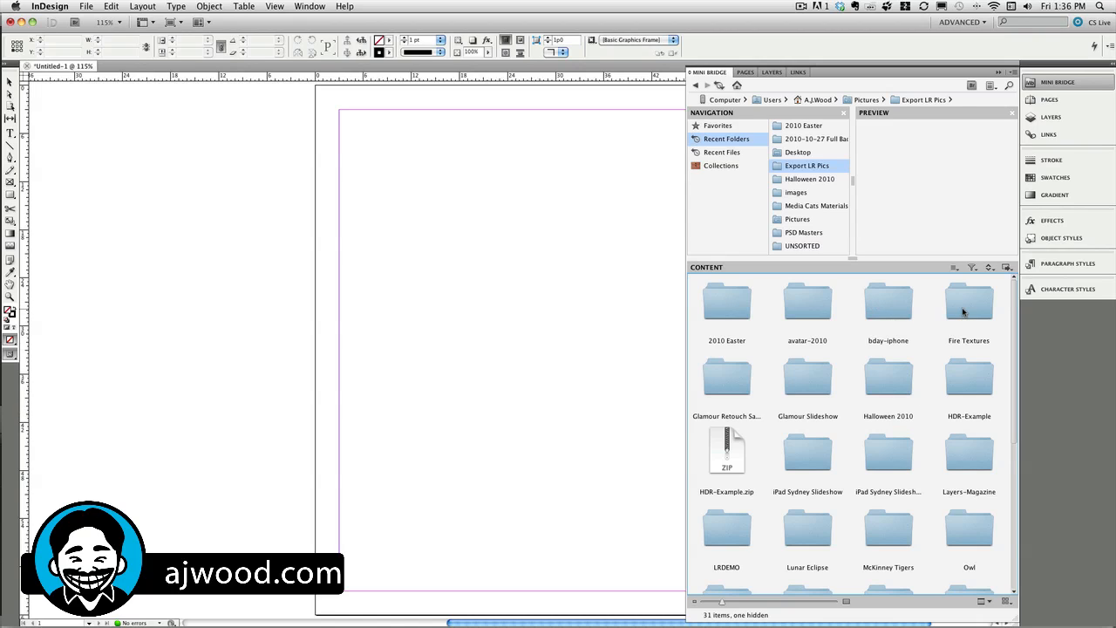
{"action": "double_click", "coordinate": [970, 300]}
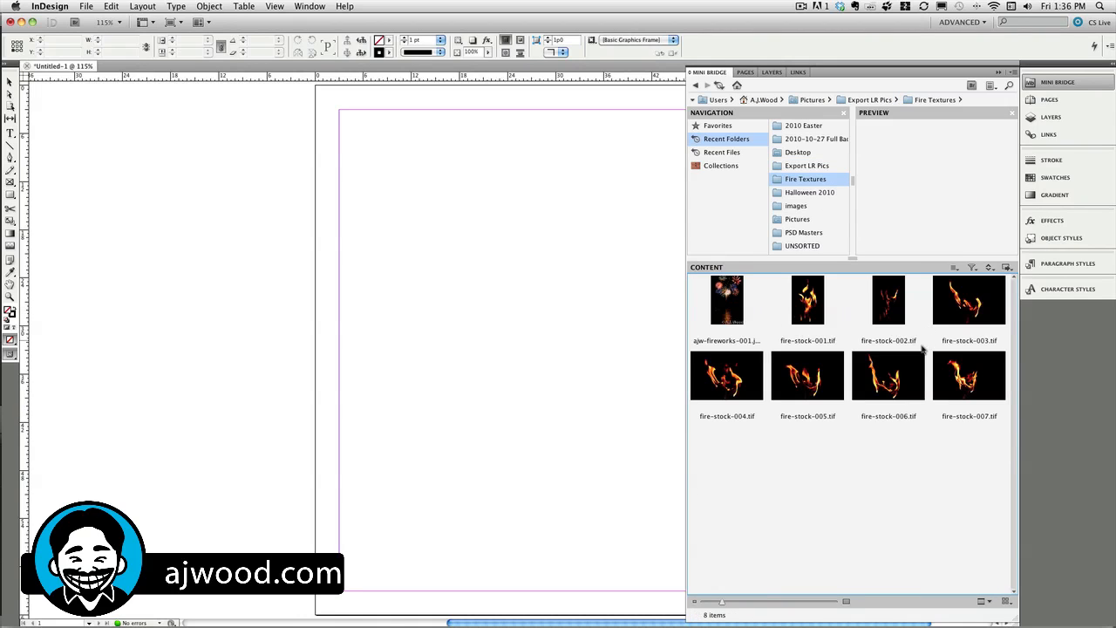
{"action": "mouse_move", "coordinate": [1009, 317]}
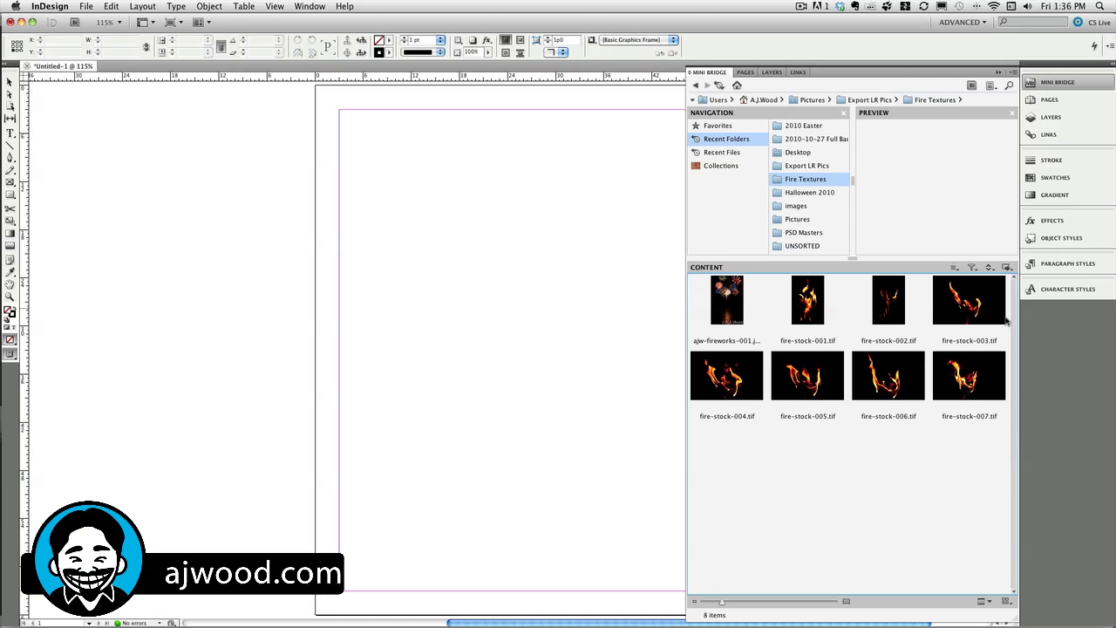
{"action": "mouse_move", "coordinate": [754, 307]}
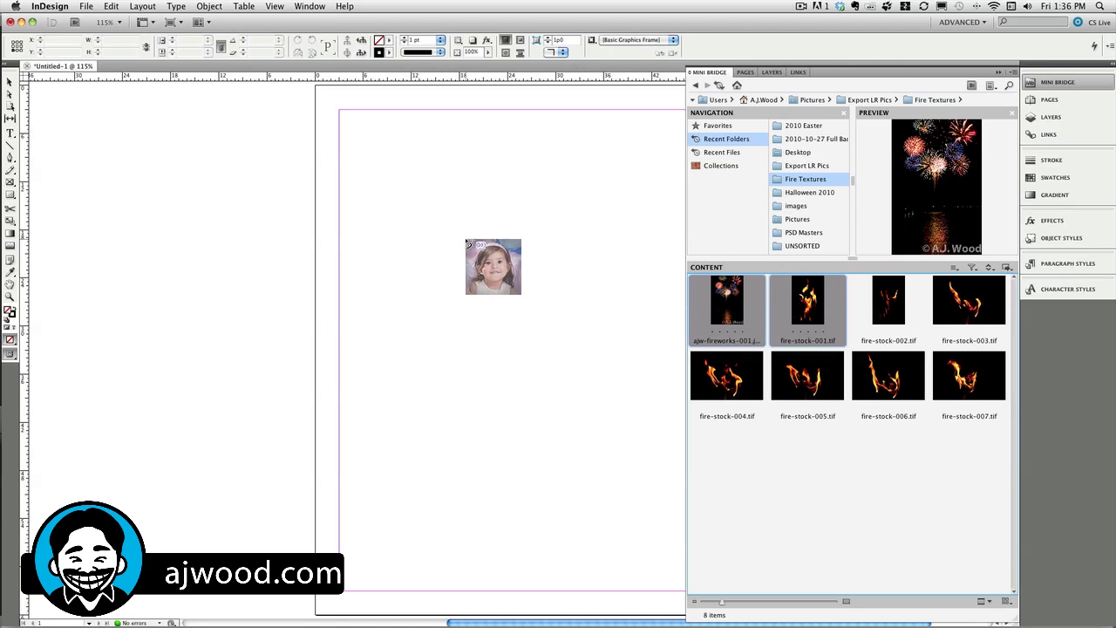
{"action": "left_click", "coordinate": [1057, 82]}
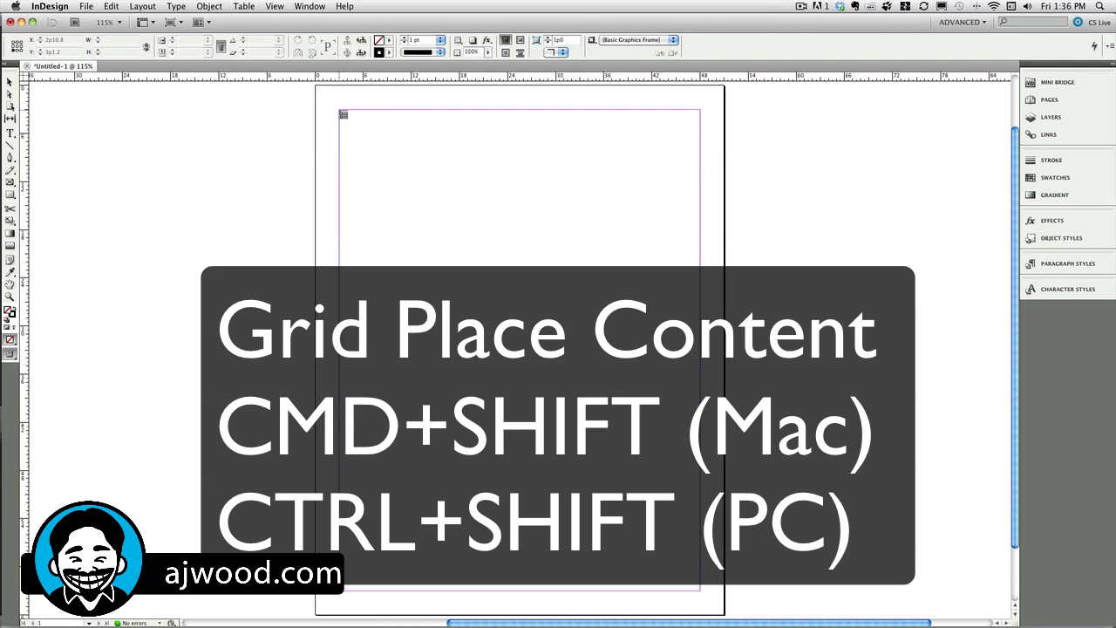
- Drag a frame grid from the top-left margin across the page and place the loaded photos into it
{"action": "left_click_drag", "start_coordinate": [341, 115], "coordinate": [478, 203]}
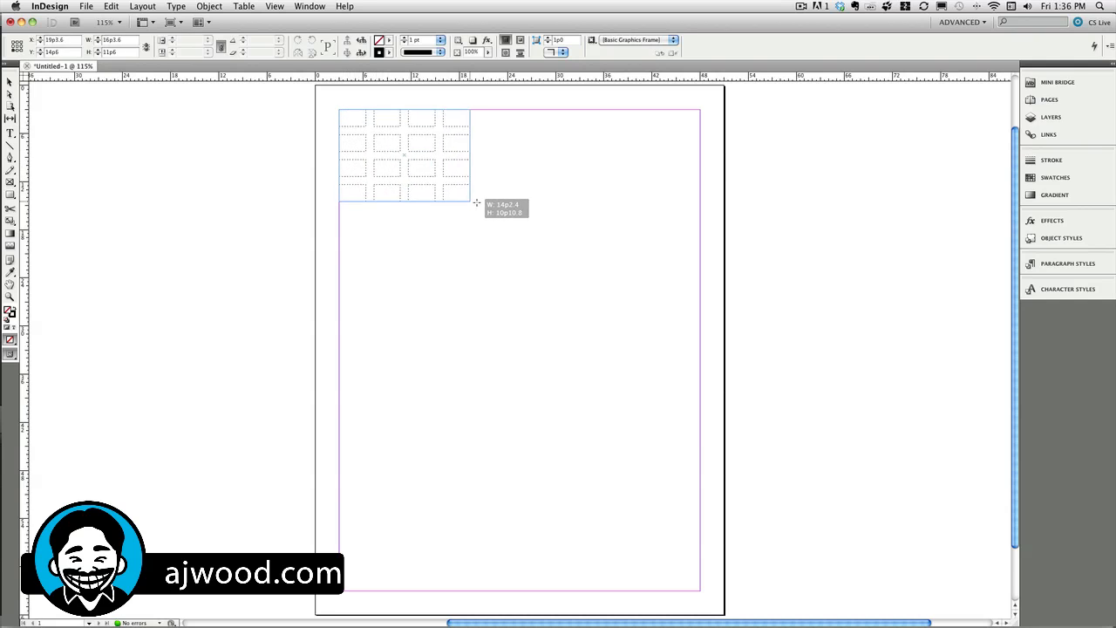
{"action": "left_click_drag", "start_coordinate": [474, 202], "coordinate": [551, 255]}
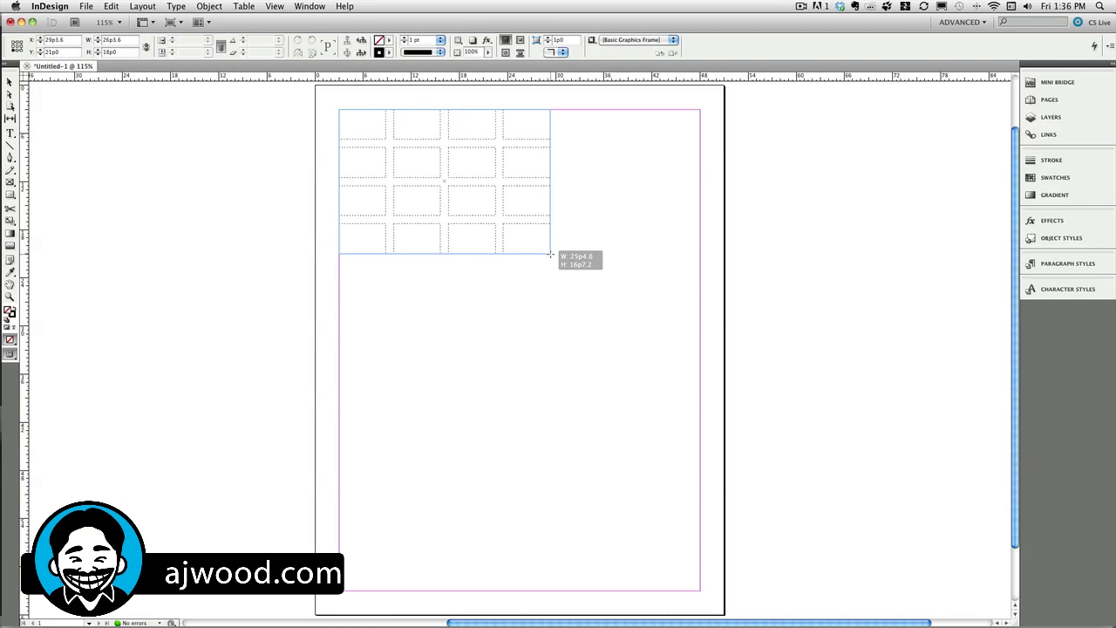
{"action": "left_click_drag", "start_coordinate": [550, 254], "coordinate": [551, 259]}
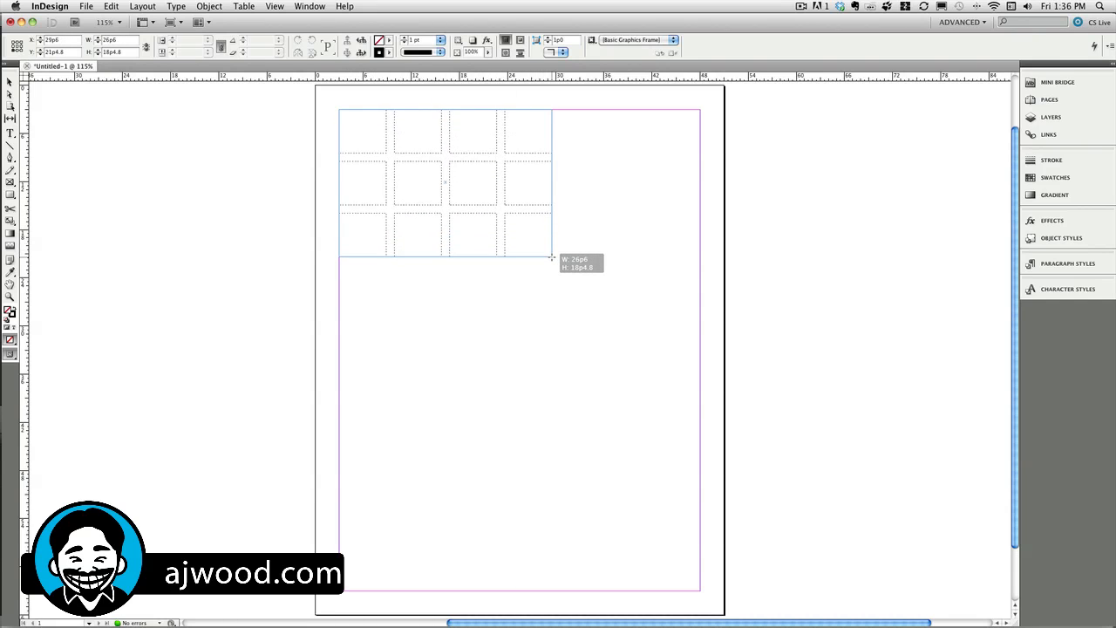
{"action": "left_click_drag", "start_coordinate": [552, 258], "coordinate": [551, 265]}
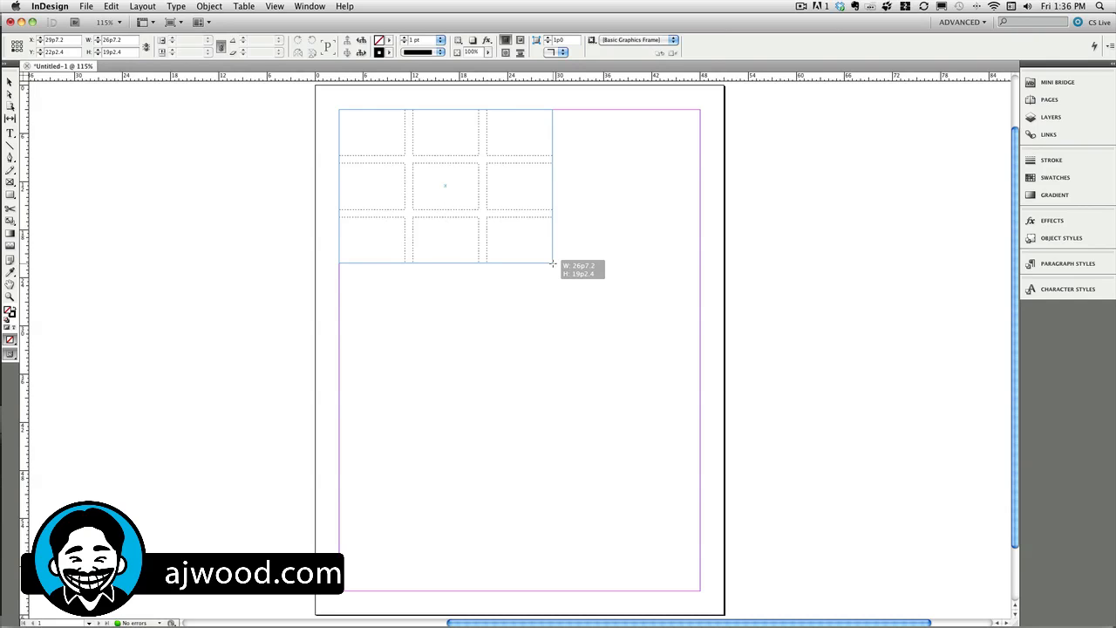
{"action": "left_click_drag", "start_coordinate": [551, 265], "coordinate": [649, 328]}
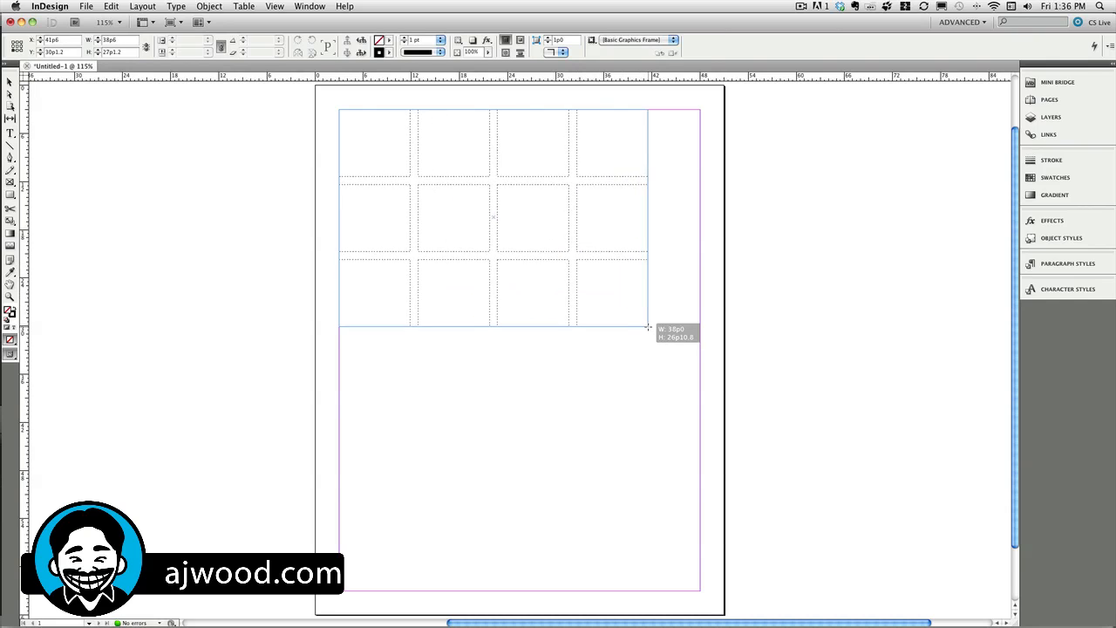
{"action": "left_click_drag", "start_coordinate": [649, 328], "coordinate": [701, 391]}
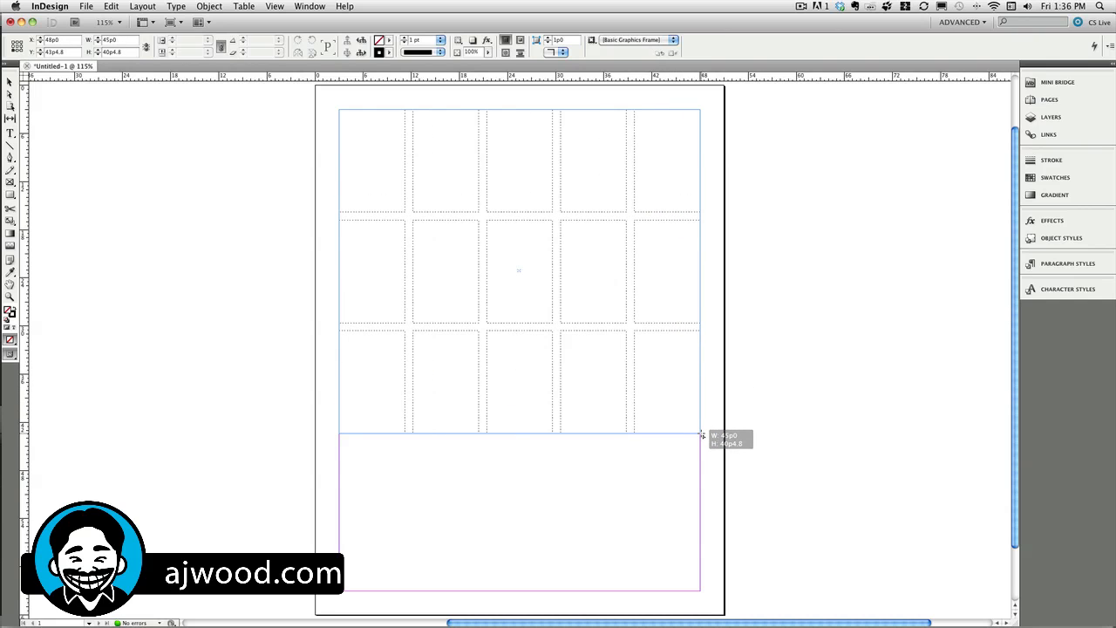
{"action": "left_click_drag", "start_coordinate": [702, 435], "coordinate": [701, 408]}
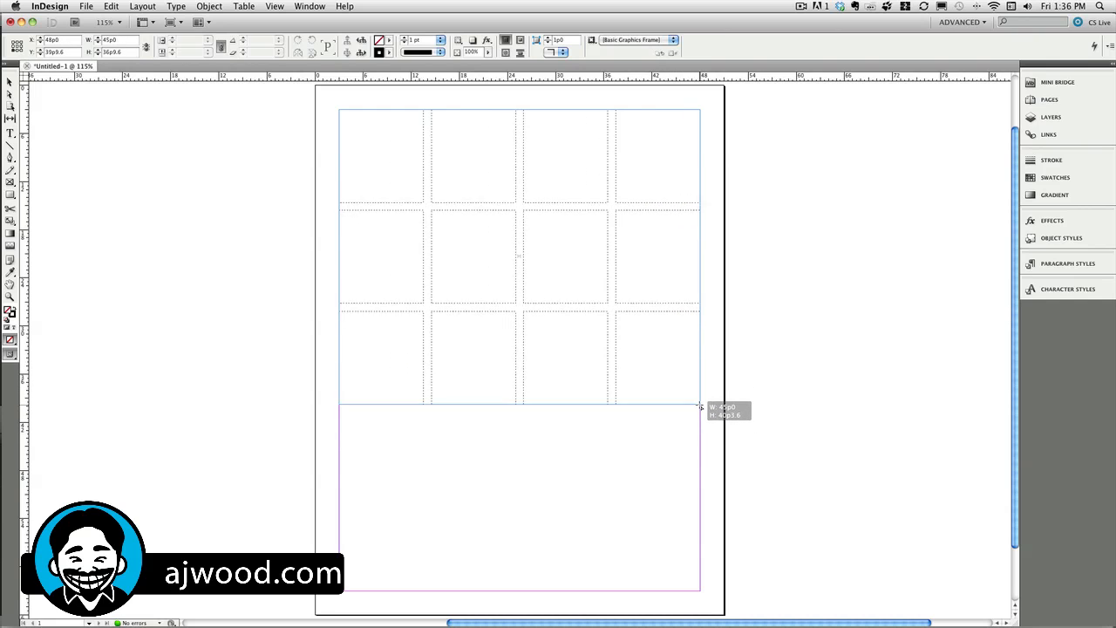
{"action": "left_click_drag", "start_coordinate": [697, 408], "coordinate": [701, 461]}
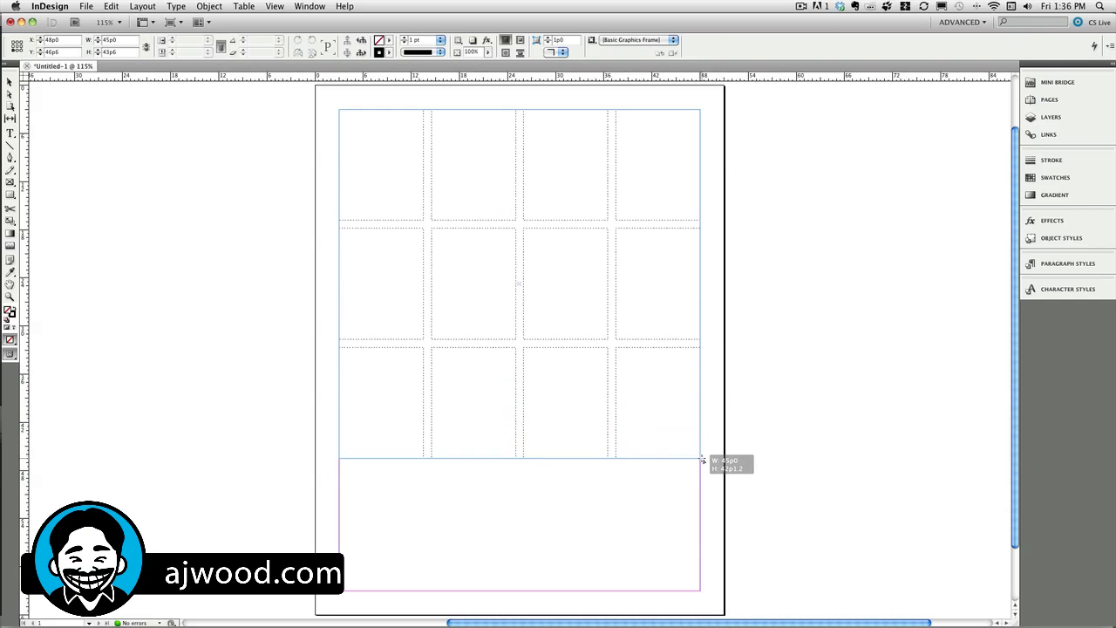
{"action": "left_click_drag", "start_coordinate": [701, 461], "coordinate": [702, 421]}
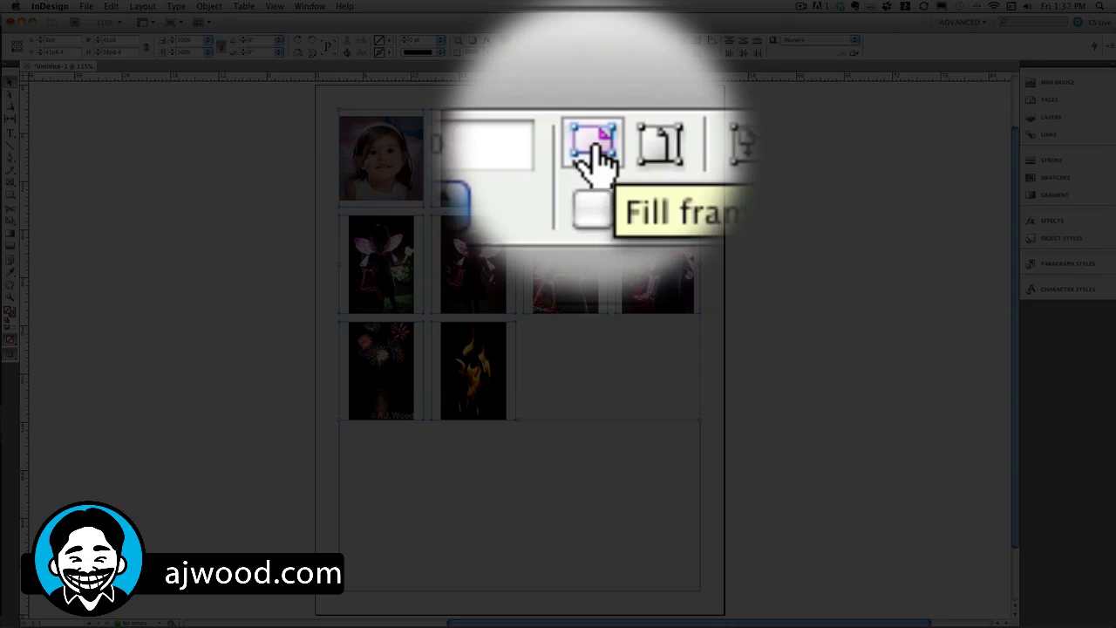
- Scale the placed photos to fill their frames proportionally
{"action": "left_click", "coordinate": [593, 140]}
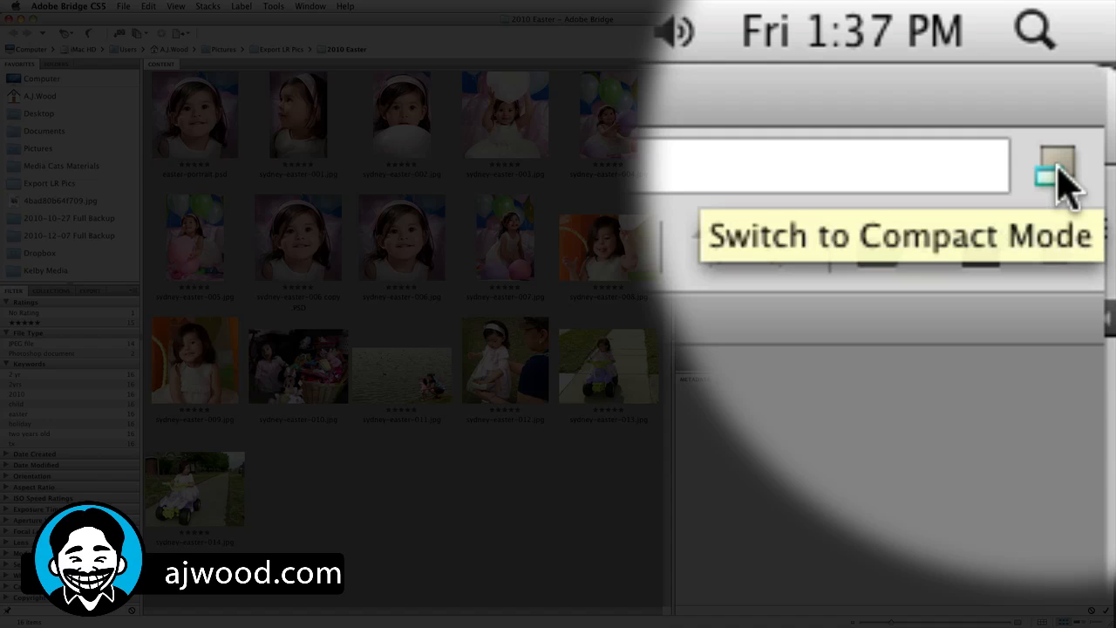
- Switch Bridge to its compact window floating over the InDesign page
{"action": "left_click", "coordinate": [1047, 157]}
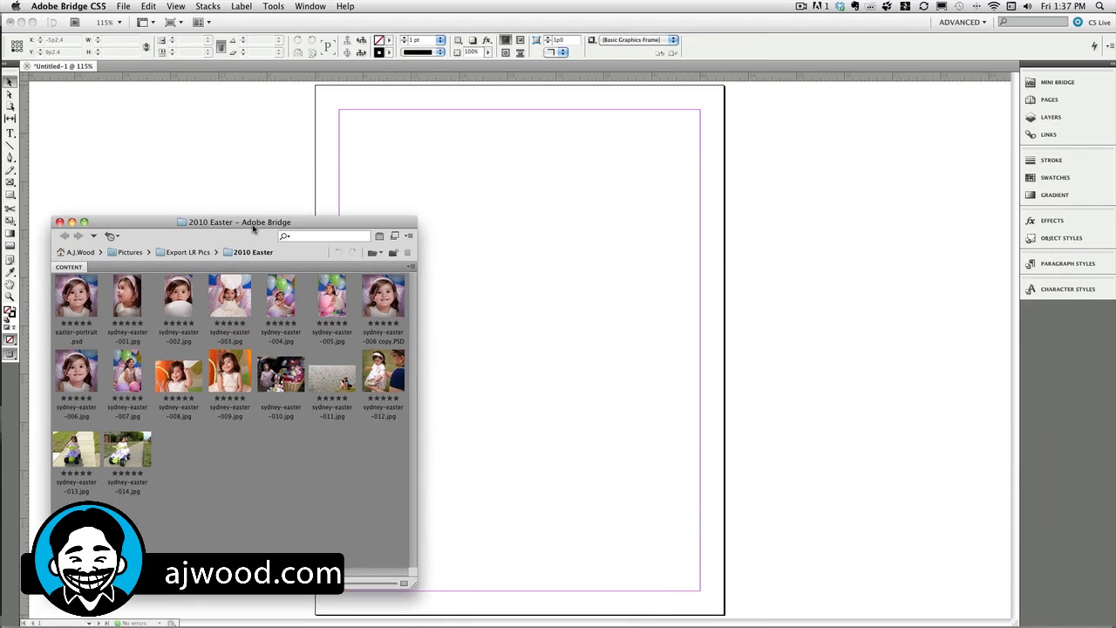
- Position compact Bridge over the page and select the first four Halloween 2010 photos
{"action": "left_click_drag", "start_coordinate": [253, 222], "coordinate": [238, 238]}
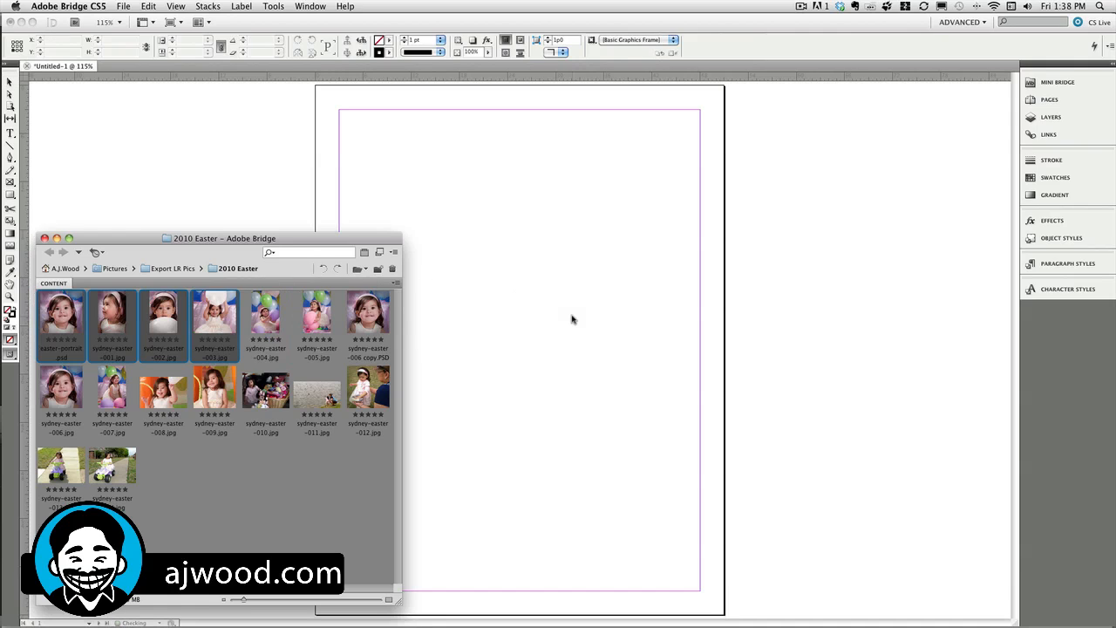
{"action": "mouse_move", "coordinate": [138, 244]}
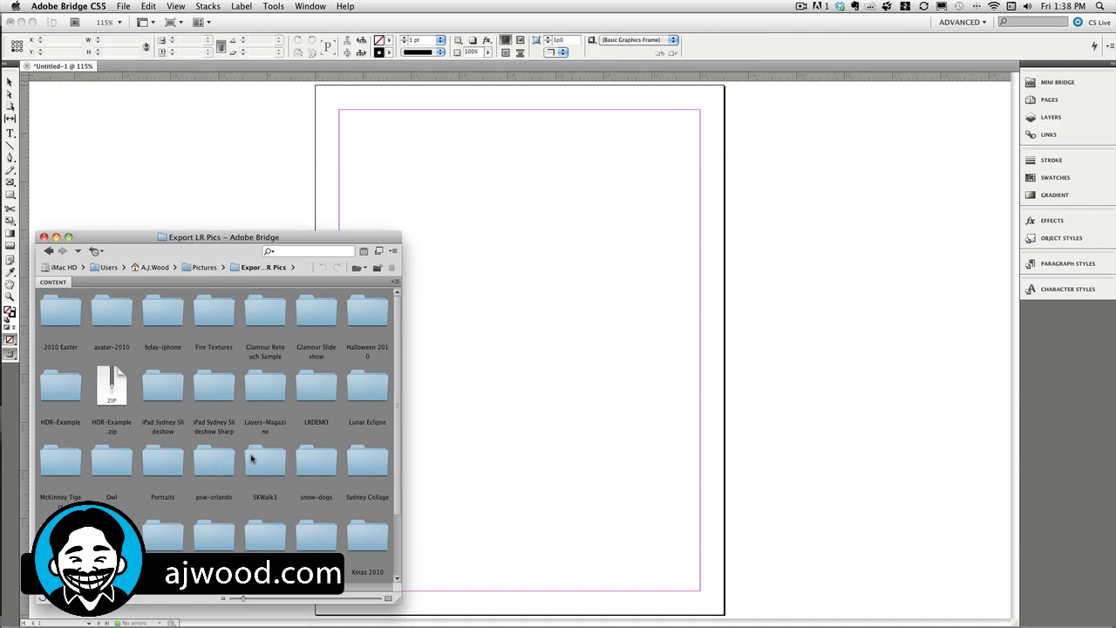
{"action": "mouse_move", "coordinate": [68, 475]}
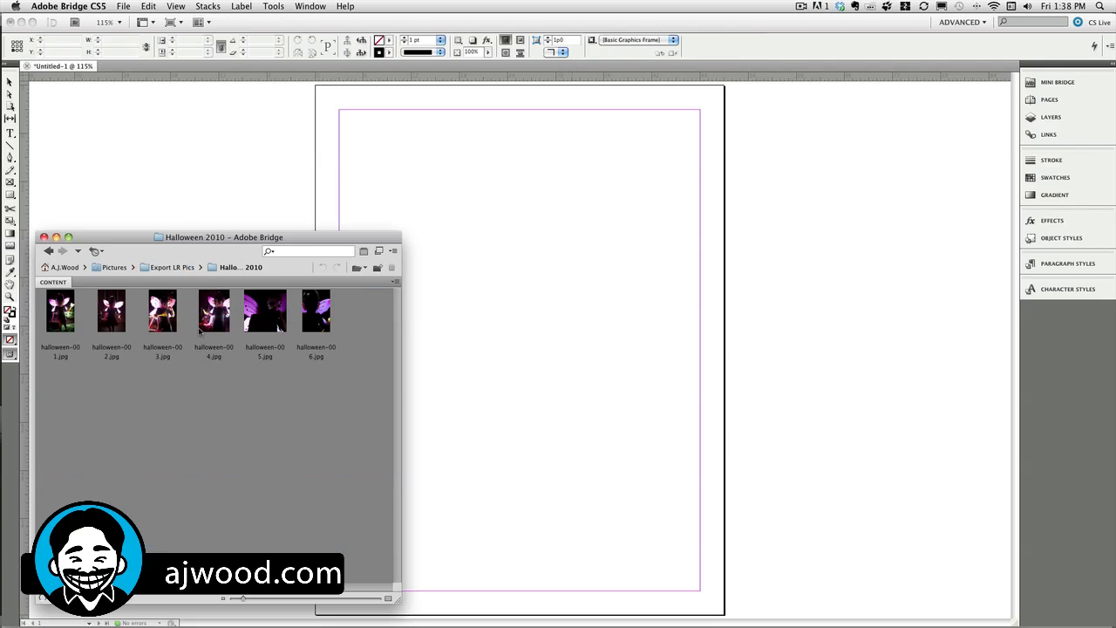
{"action": "left_click", "coordinate": [59, 310]}
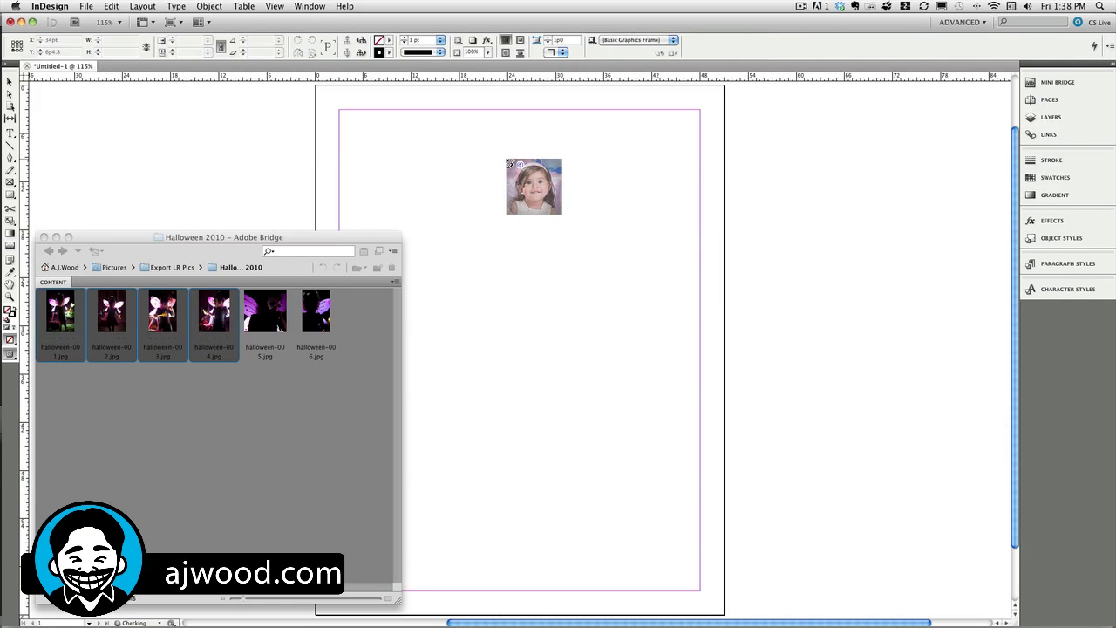
- Drag the eight photos into a four-by-two frame grid at the page top, then tuck Bridge away
{"action": "left_click_drag", "start_coordinate": [534, 185], "coordinate": [382, 159]}
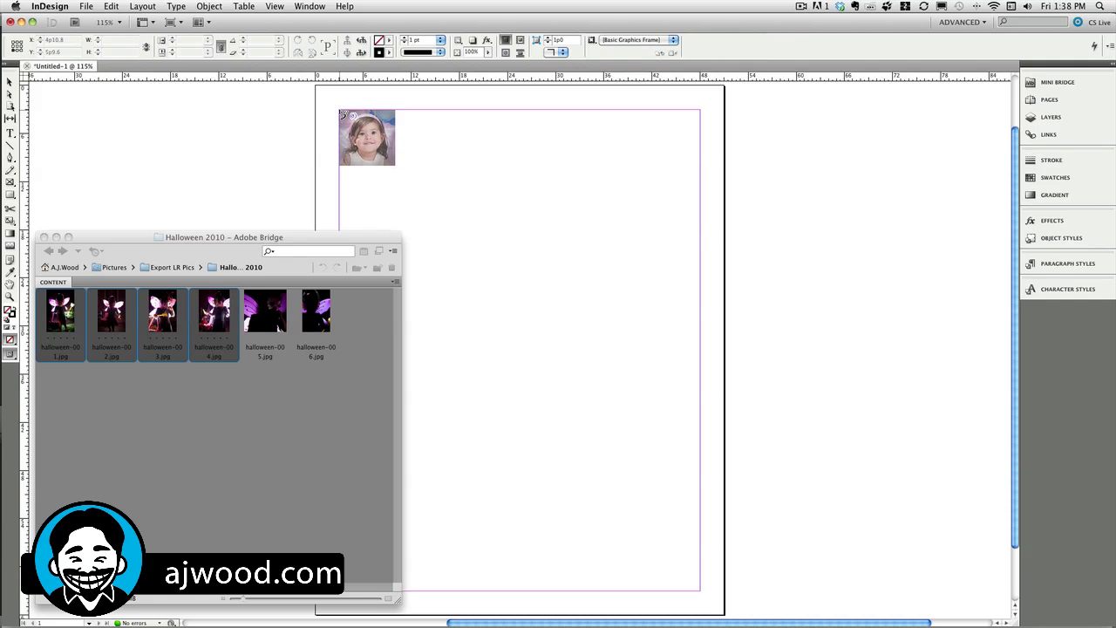
{"action": "left_click_drag", "start_coordinate": [341, 112], "coordinate": [504, 304]}
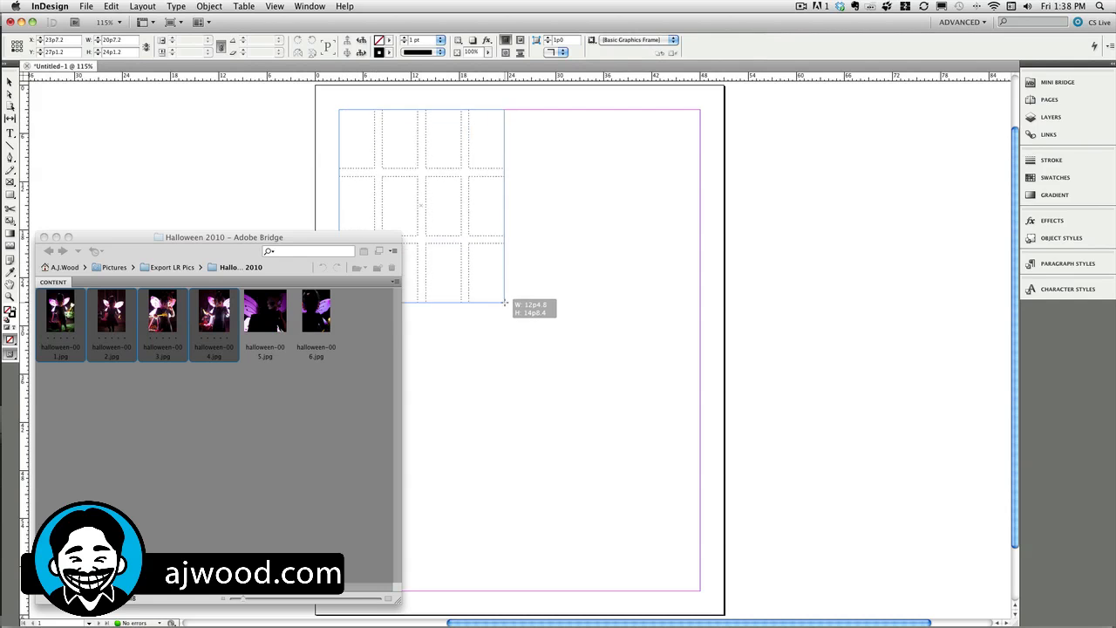
{"action": "left_click_drag", "start_coordinate": [506, 304], "coordinate": [695, 373]}
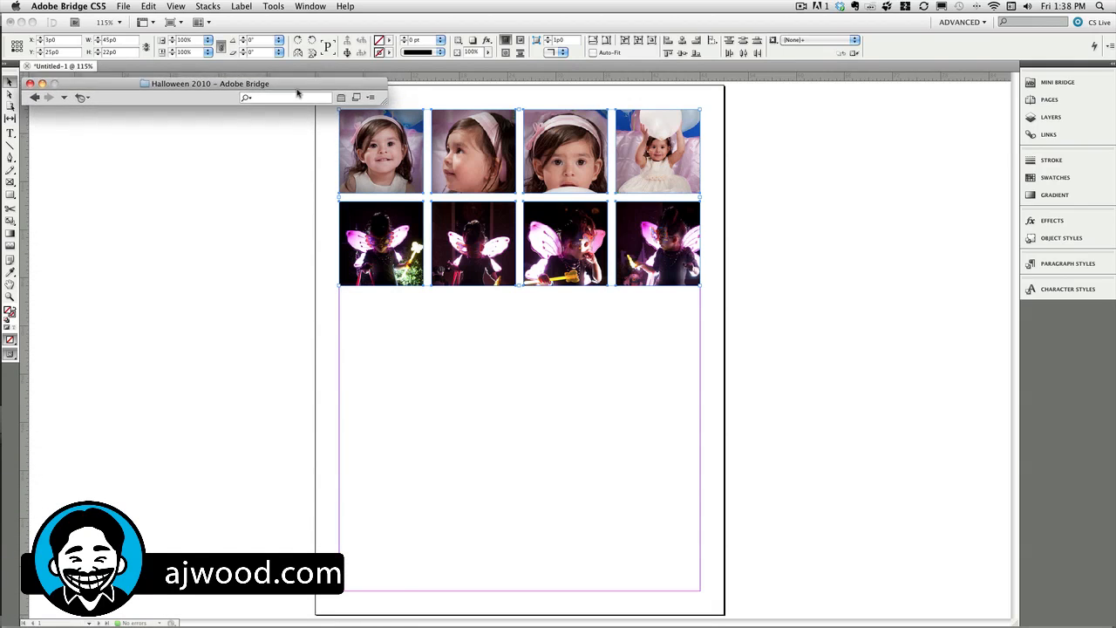
{"action": "left_click", "coordinate": [35, 84]}
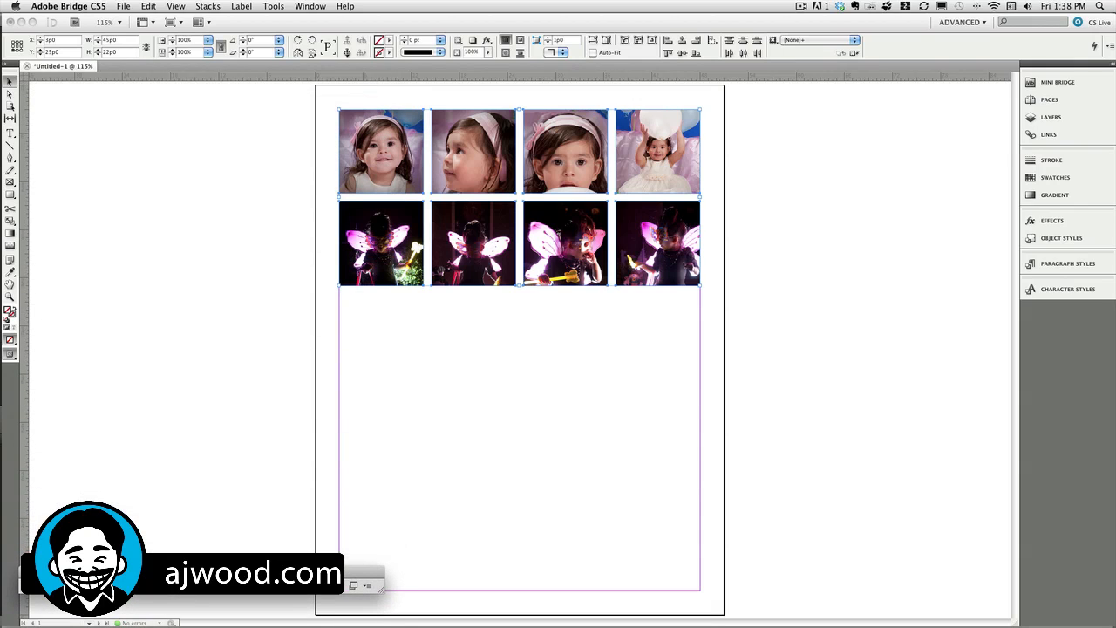